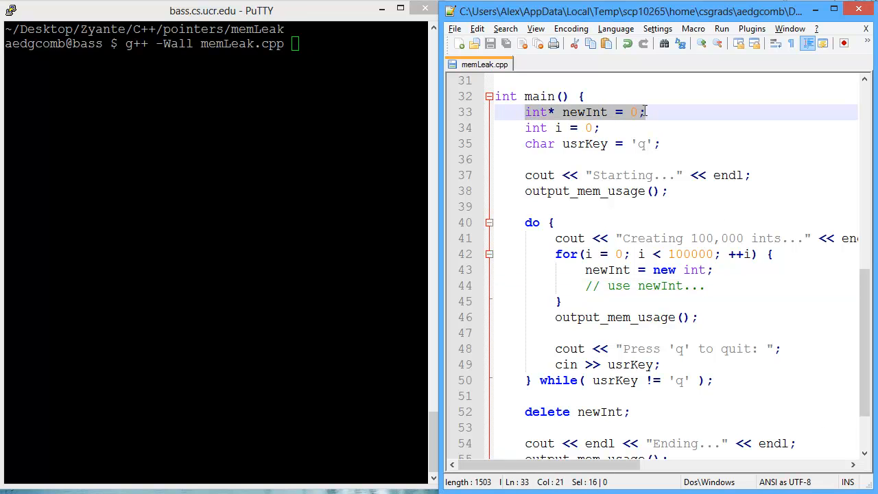
# Review memLeak.cpp: the newInt pointer, the starting memory report and the 100,000-int allocation loop
pyautogui.doubleClick(583, 112)
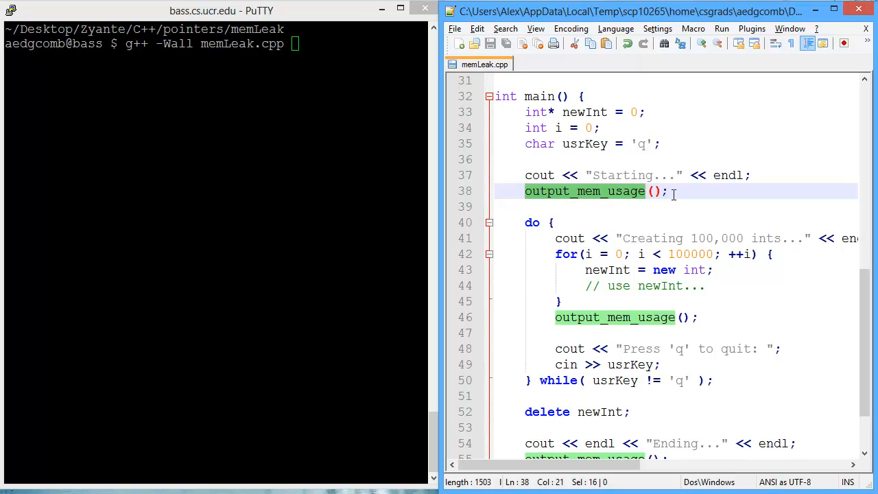
pyautogui.click(610, 175)
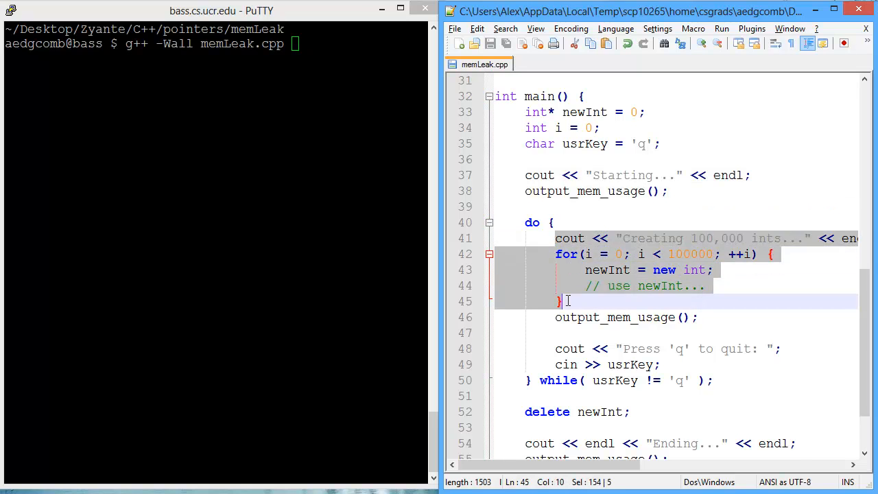
pyautogui.click(658, 269)
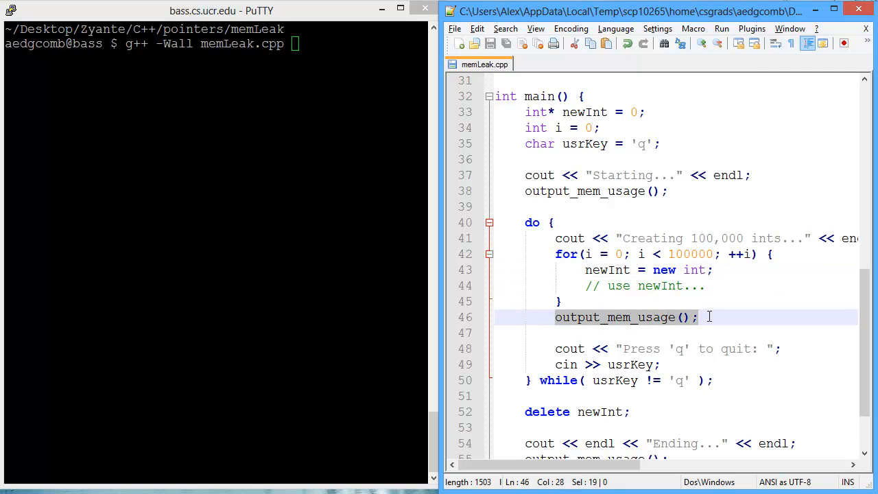
pyautogui.scroll(-3)
pyautogui.write('./a.out')
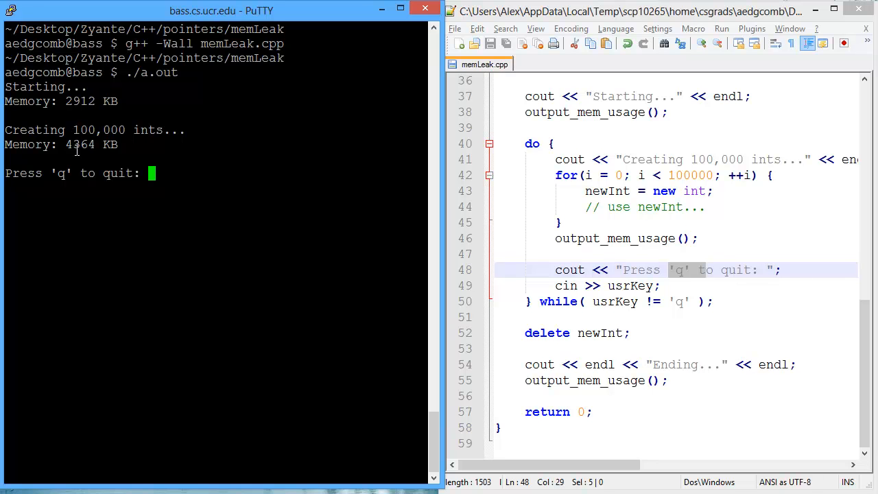
pyautogui.moveTo(315, 175)
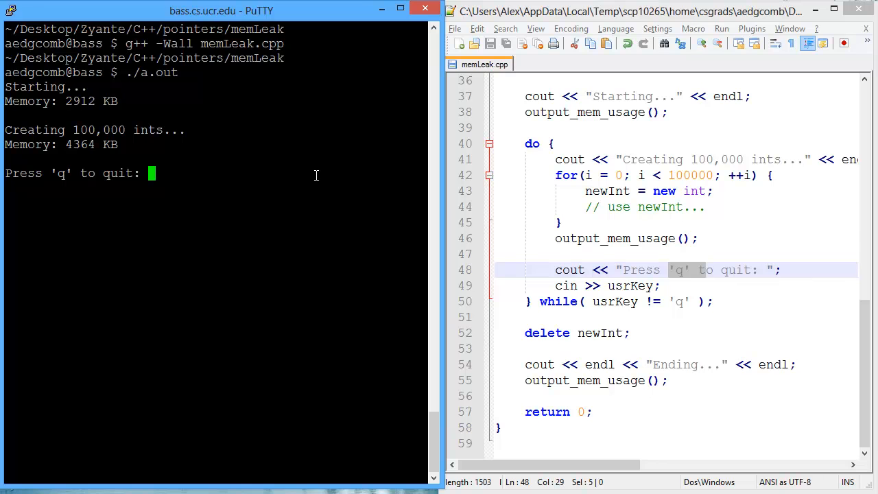
# Run ./a.out answering y then q, memory climbing from 2912 KB to 16908 KB
pyautogui.write('y')
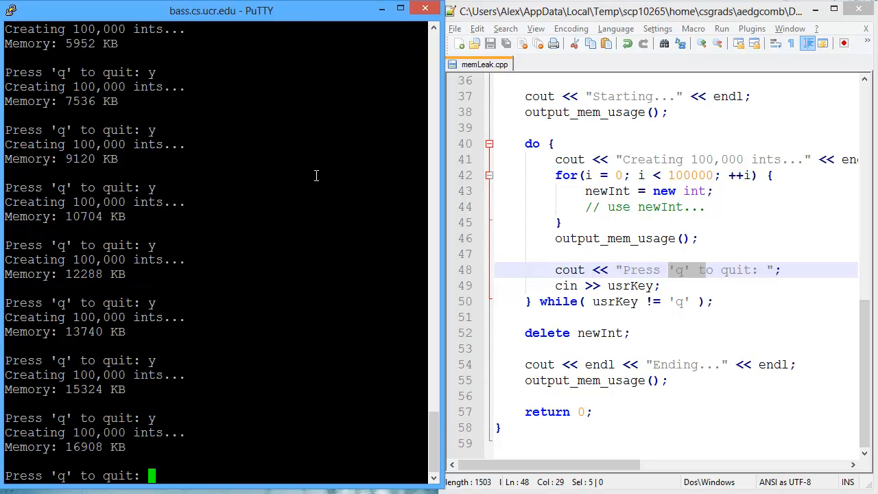
pyautogui.write('q')
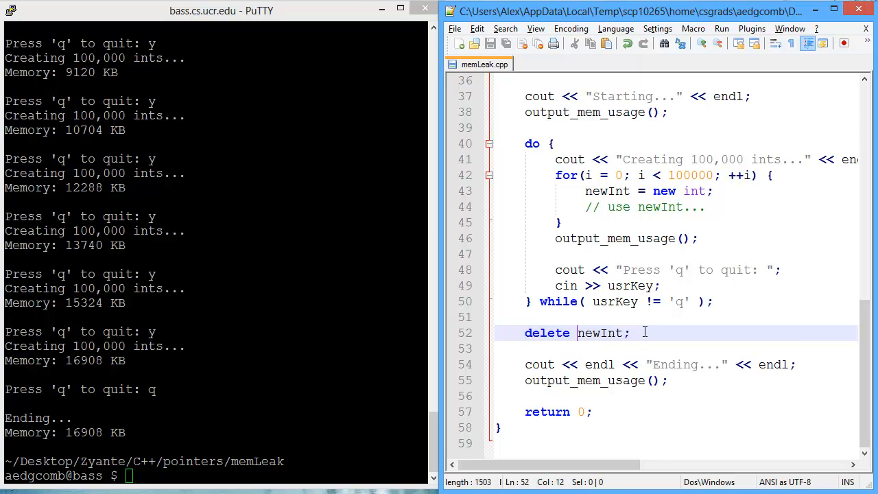
pyautogui.click(561, 222)
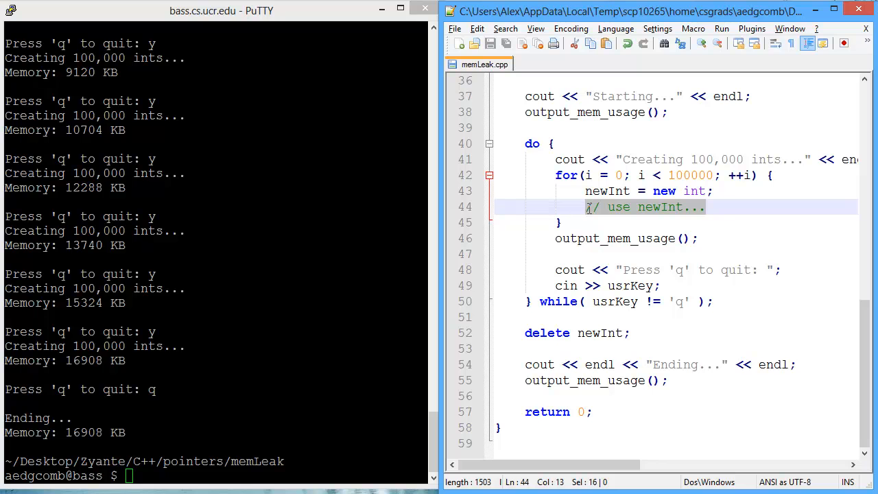
pyautogui.moveTo(588, 212)
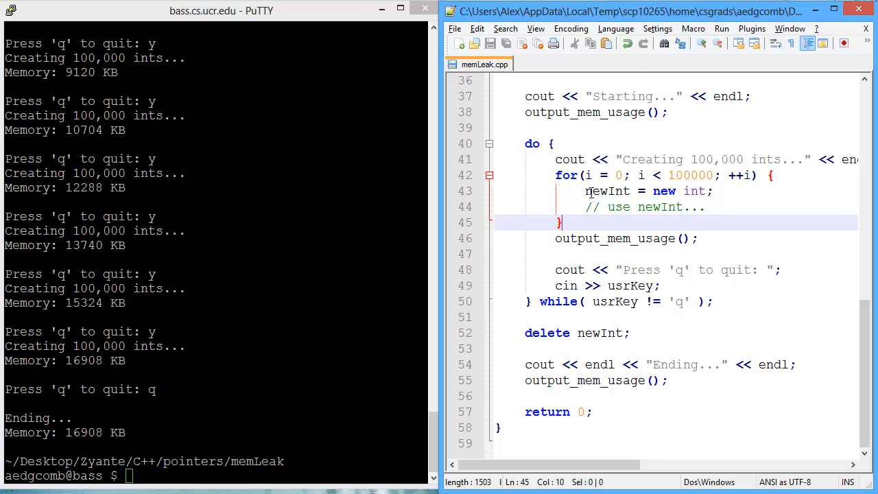
pyautogui.click(655, 190)
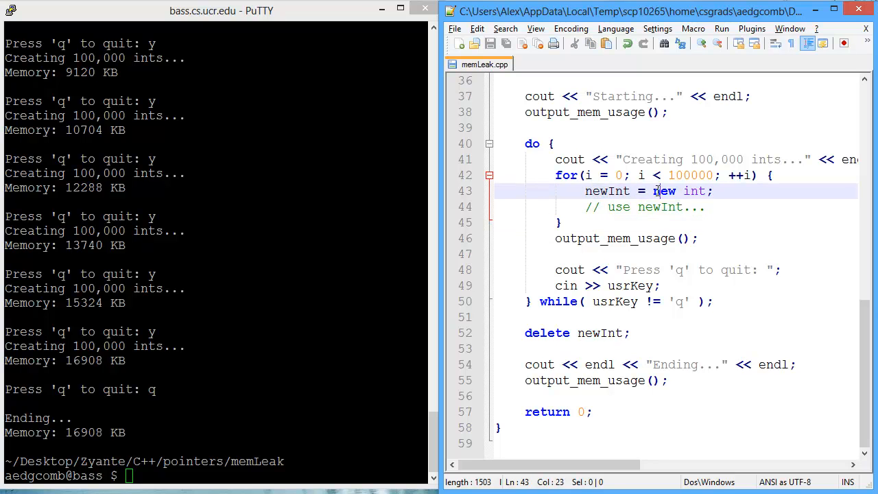
pyautogui.doubleClick(606, 191)
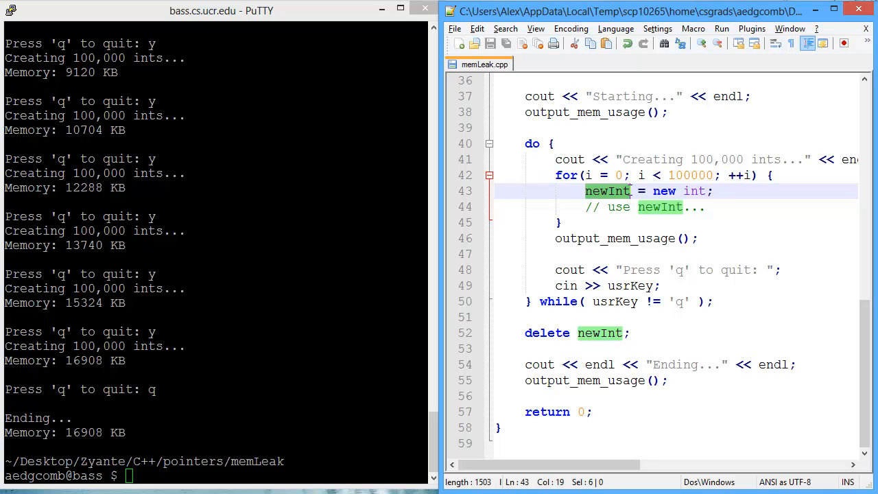
pyautogui.moveTo(631, 191)
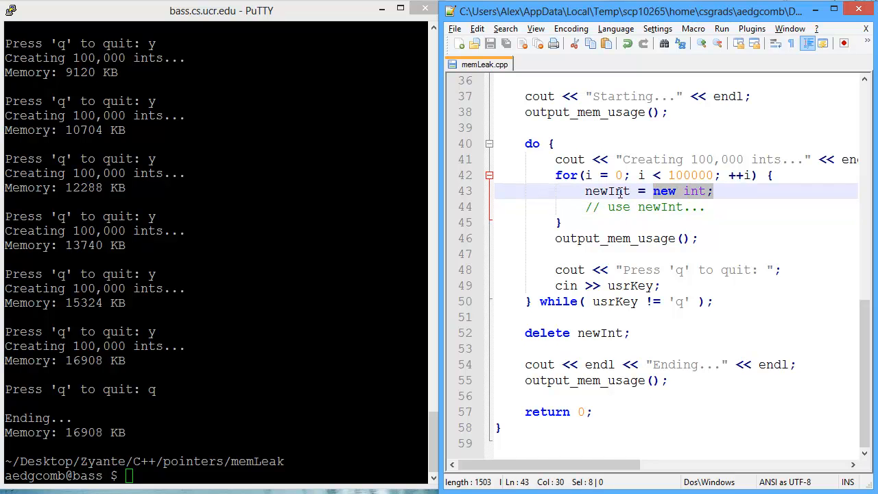
pyautogui.doubleClick(606, 190)
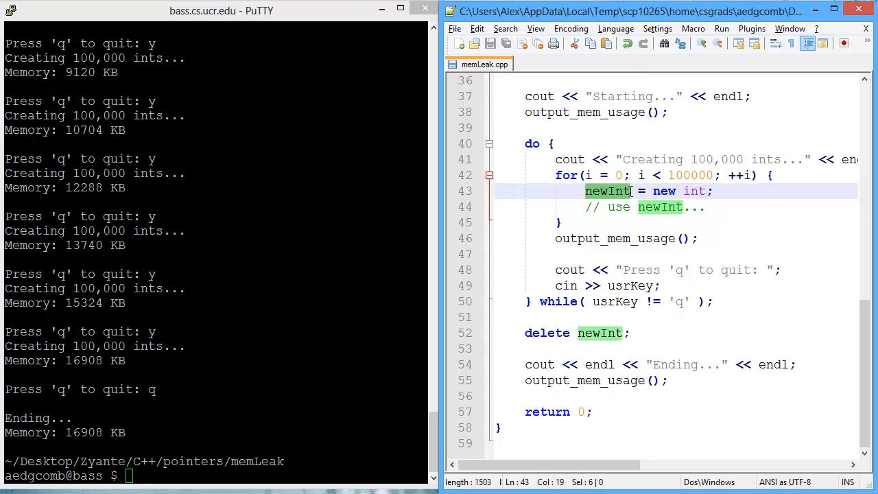
pyautogui.click(628, 332)
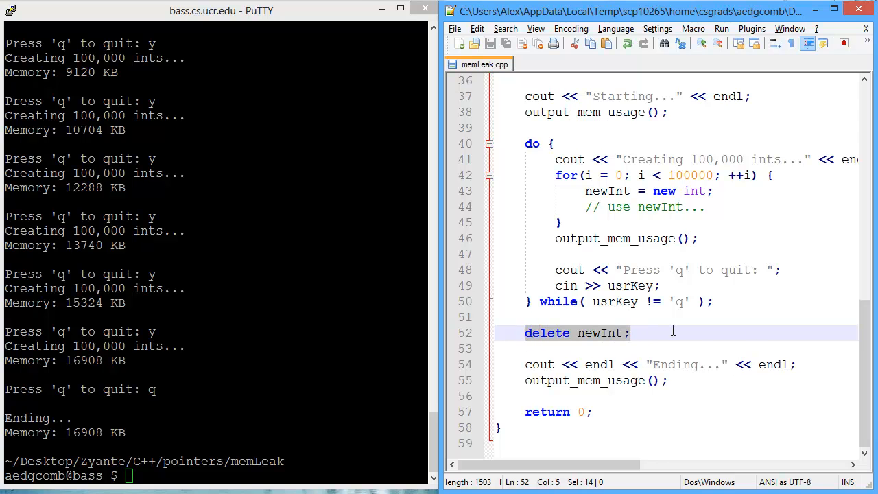
pyautogui.press('Delete')
pyautogui.write('g++ -Wall memLeak.cpp')
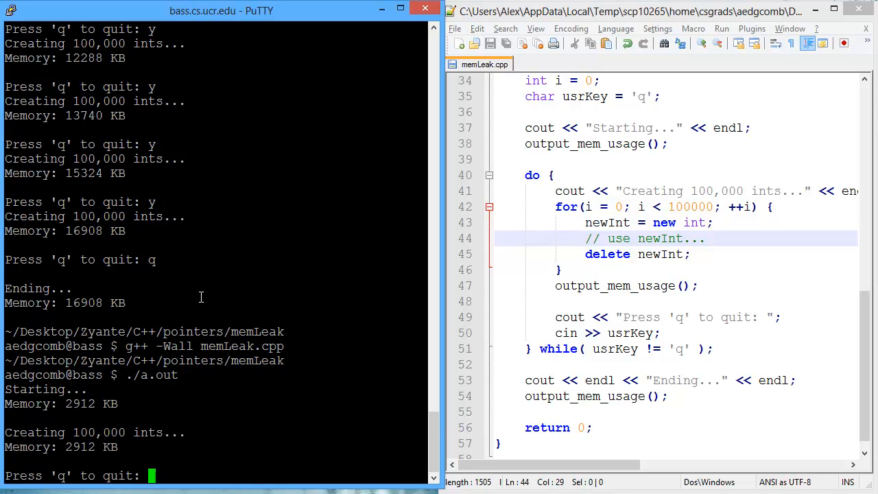
# Run the rebuilt ./a.out answering y twice then q, memory holding steady at 2916 KB
pyautogui.moveTo(64, 403); pyautogui.dragTo(117, 403)
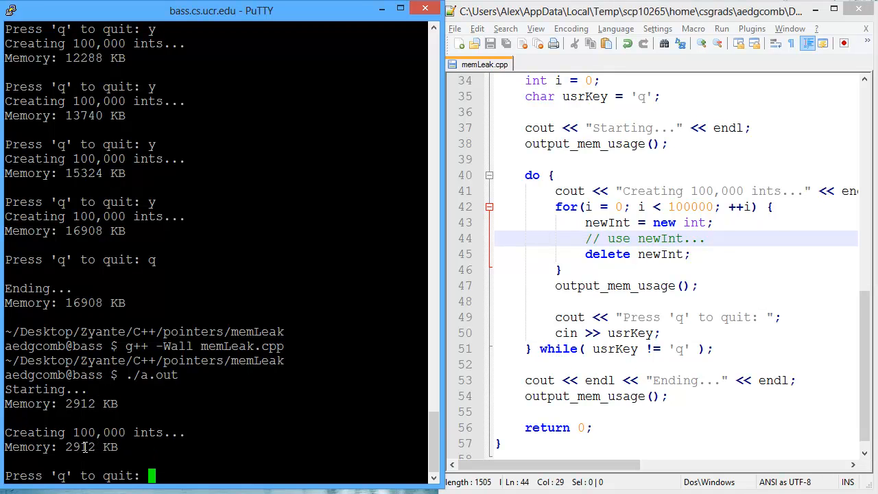
pyautogui.write('y')
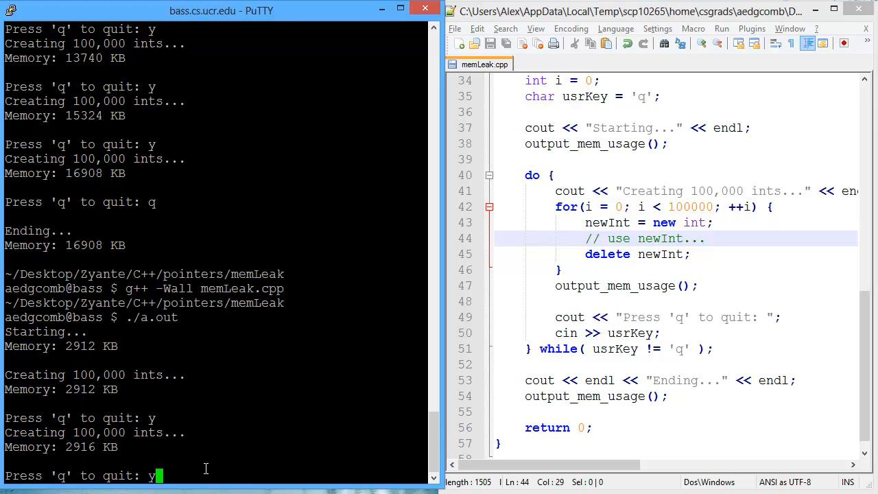
pyautogui.write('y')
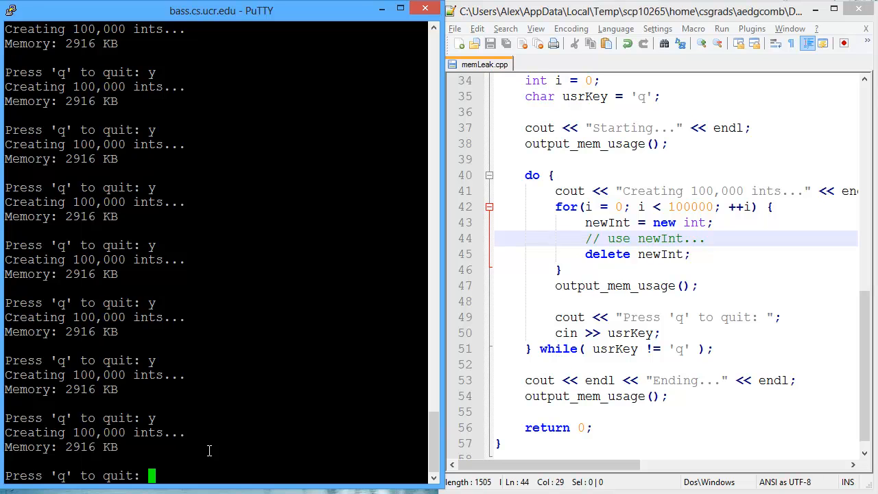
pyautogui.write('q')
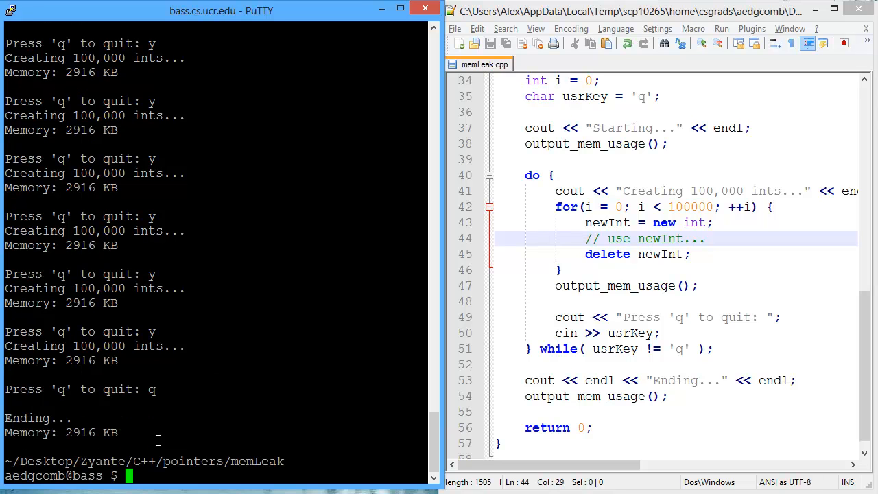